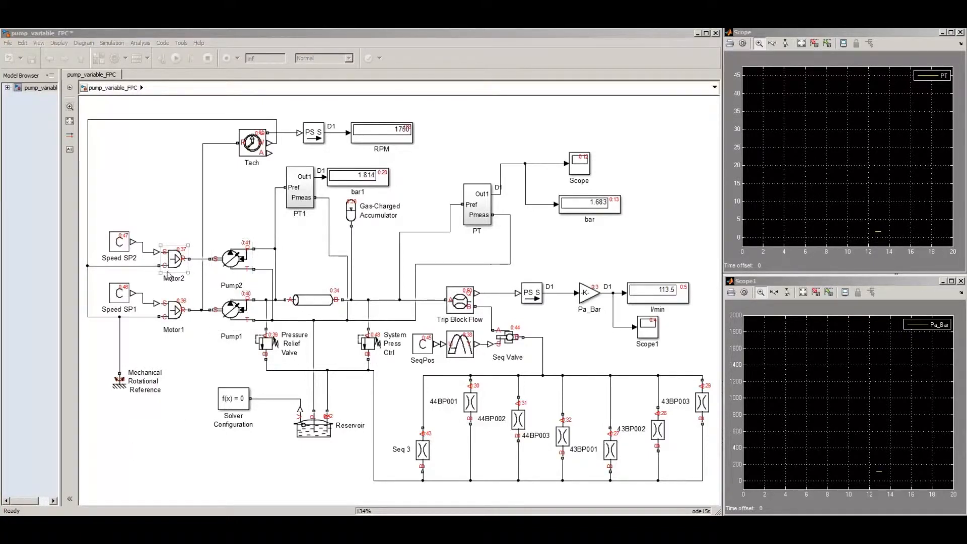
# Step: Inspect the Pump1 and Pump2 pump parameters without changing them
pyautogui.click(232, 308)
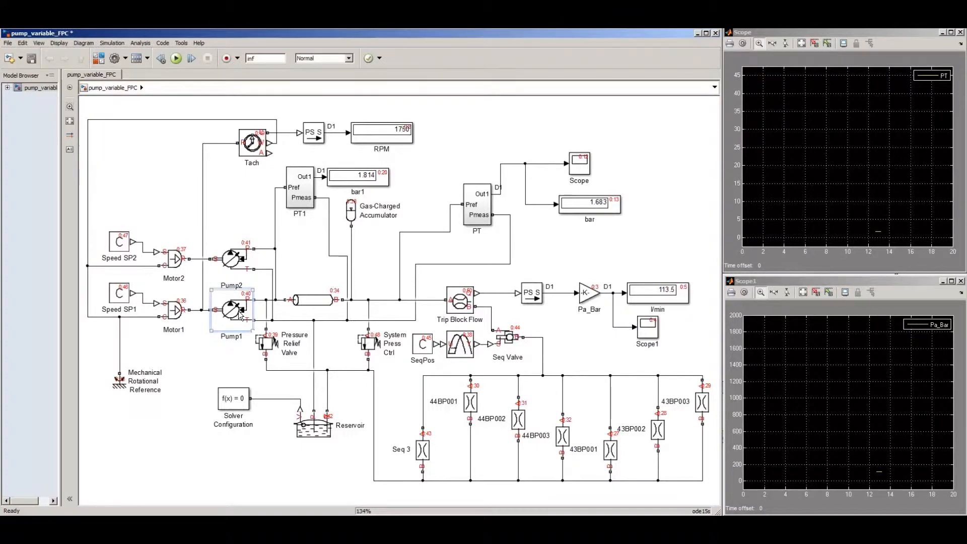
pyautogui.doubleClick(232, 309)
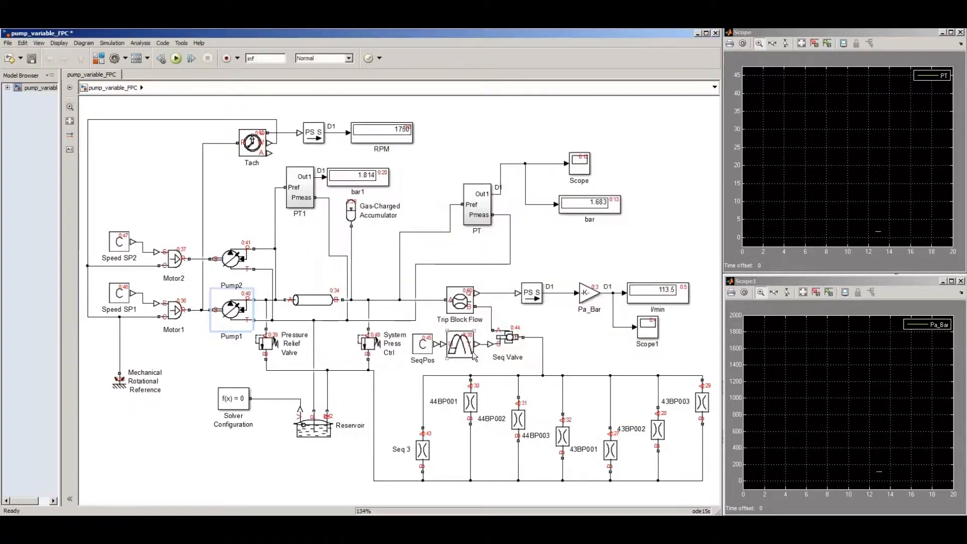
pyautogui.doubleClick(231, 258)
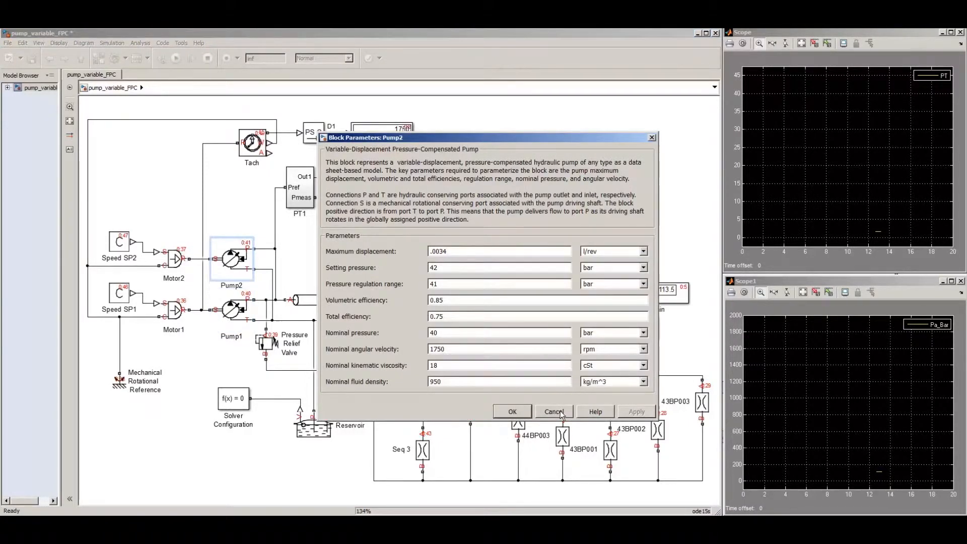
pyautogui.click(553, 412)
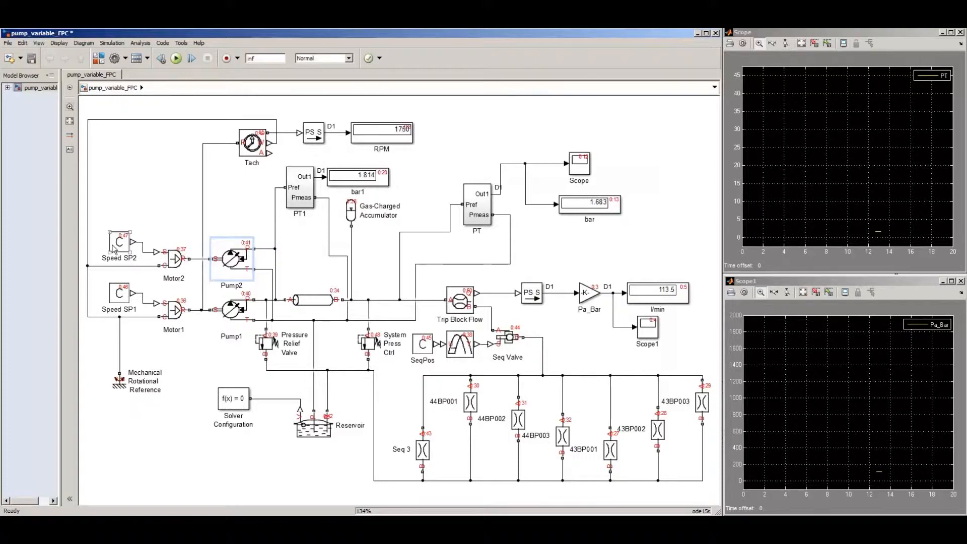
# Step: Review the Speed SP2 and Speed SP1 constant setpoint values
pyautogui.click(118, 241)
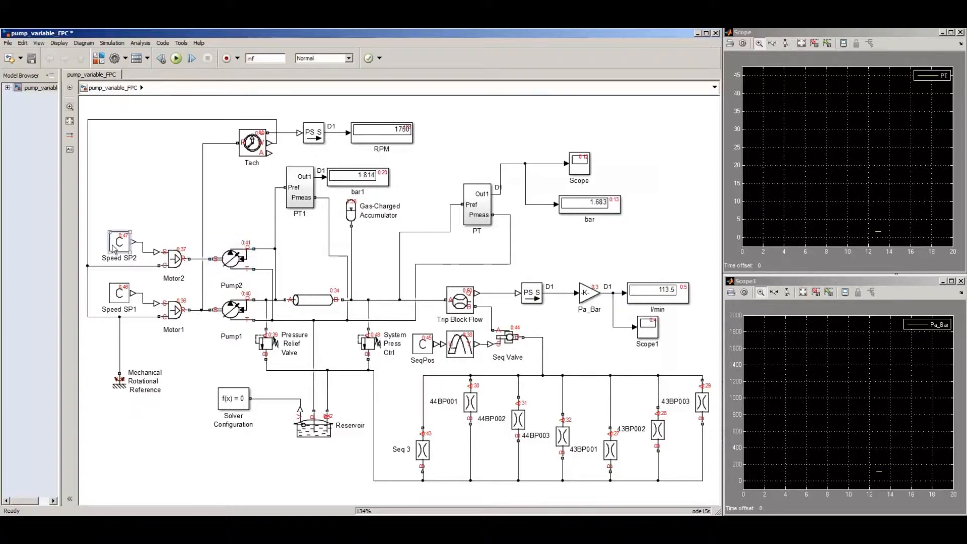
pyautogui.doubleClick(118, 241)
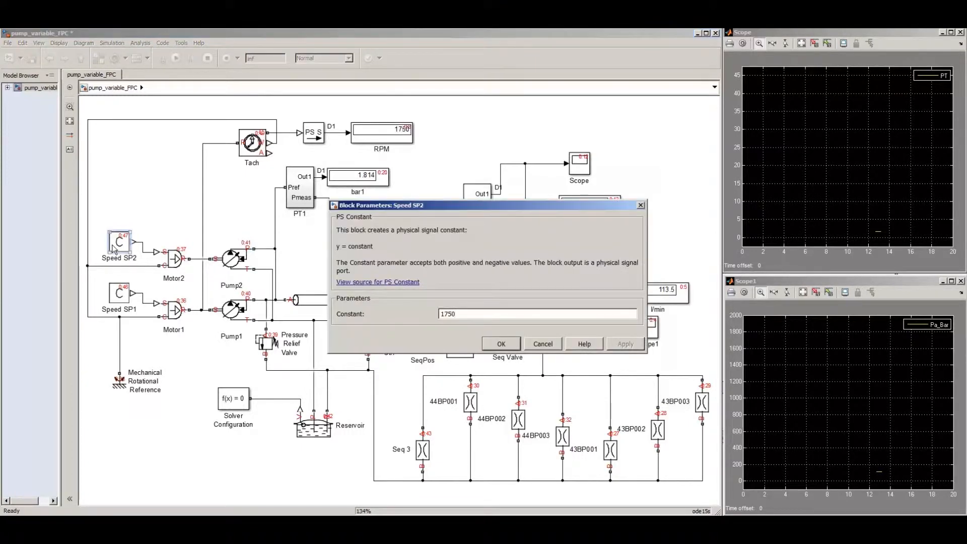
pyautogui.click(500, 344)
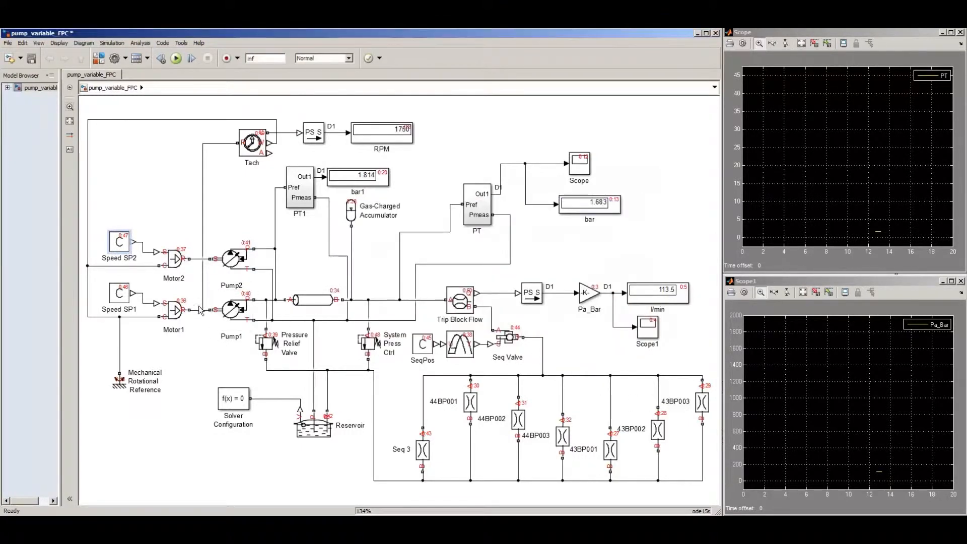
pyautogui.doubleClick(118, 294)
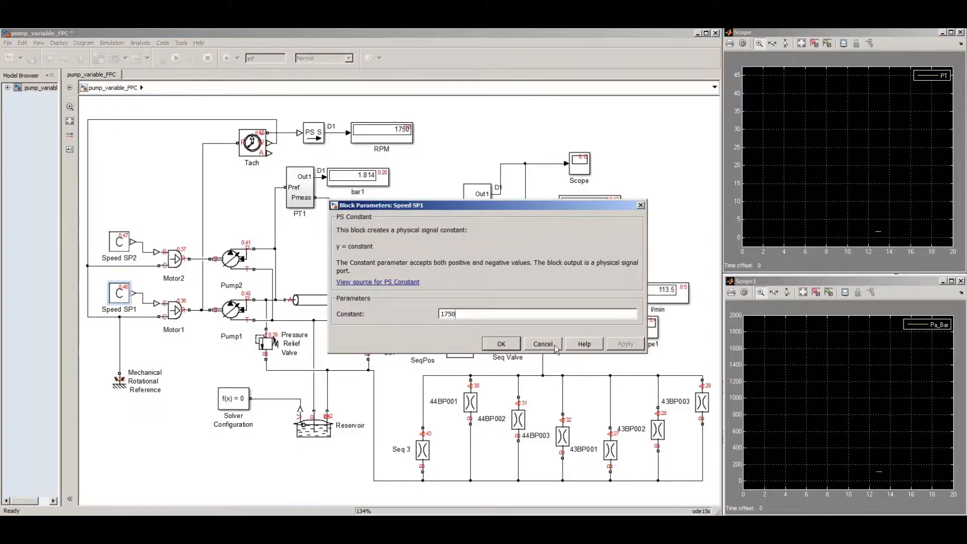
pyautogui.click(119, 241)
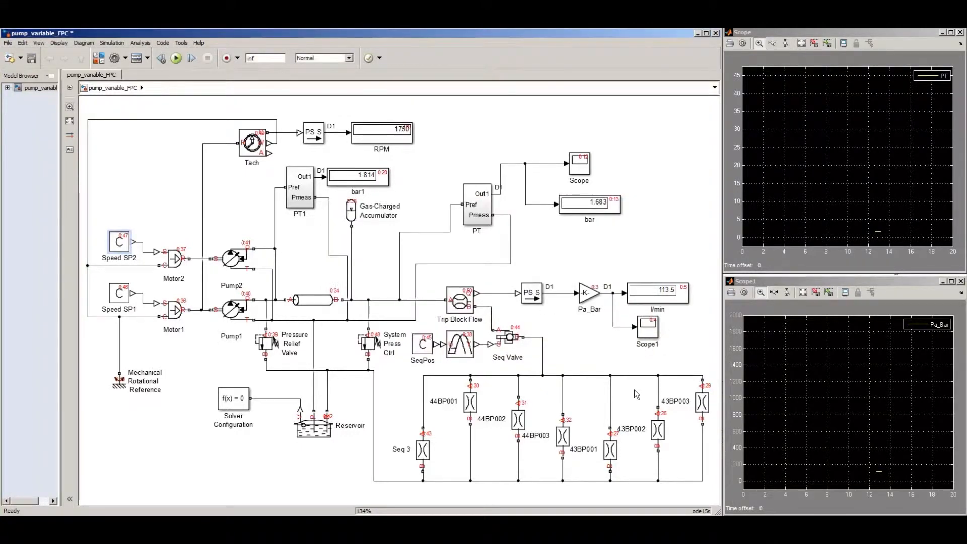
pyautogui.moveTo(764, 407)
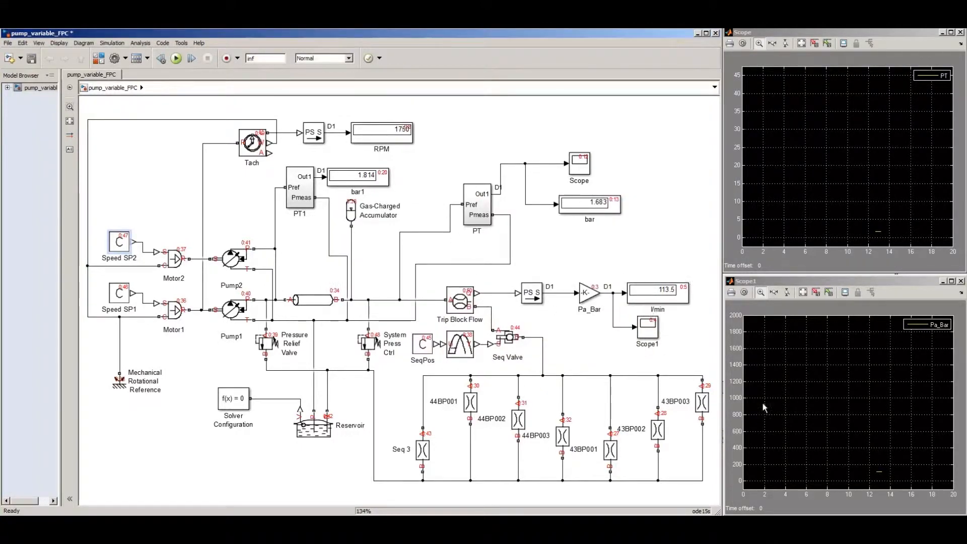
pyautogui.click(460, 343)
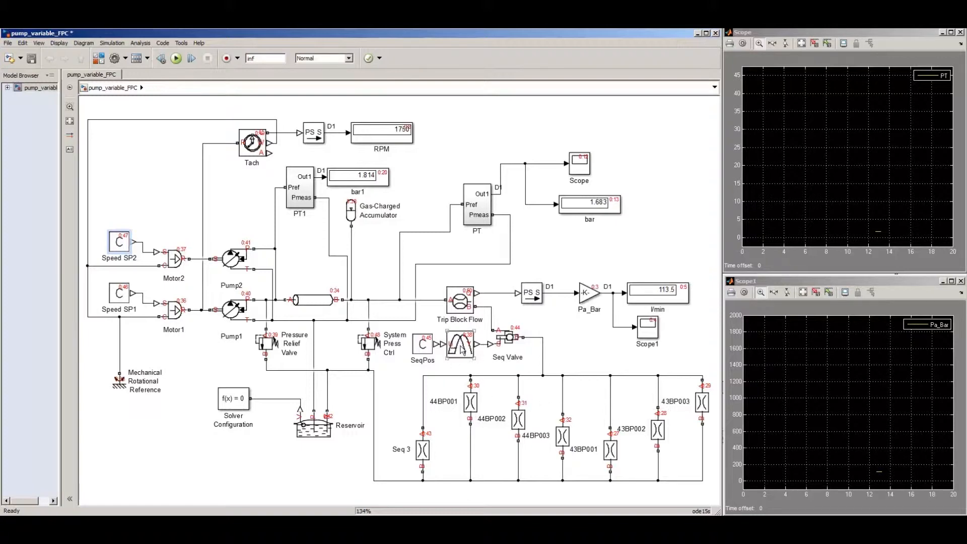
pyautogui.click(370, 343)
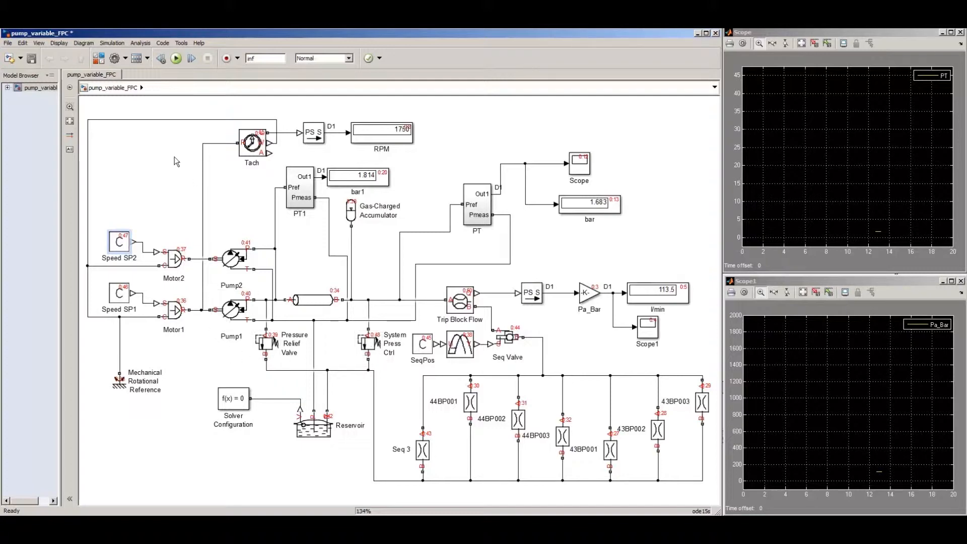
pyautogui.moveTo(222, 438)
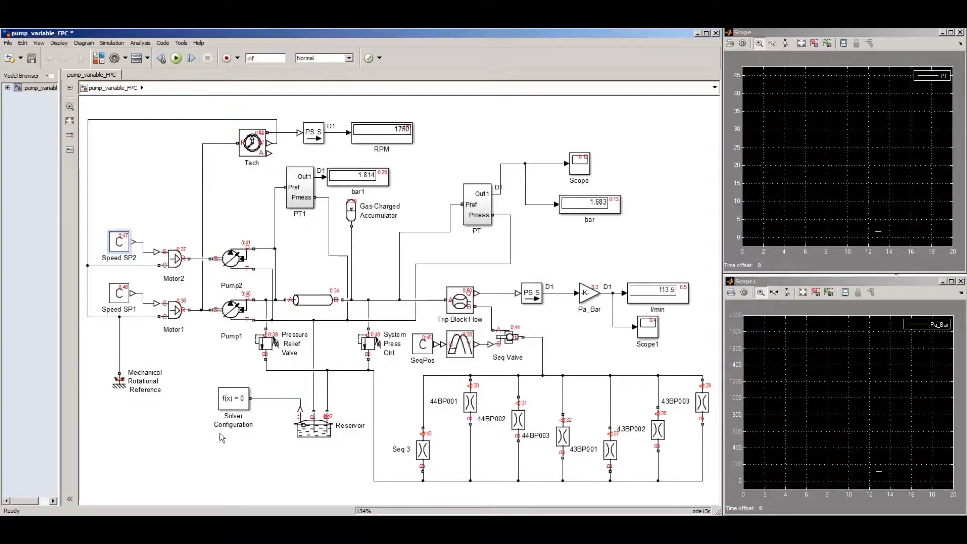
# Step: Change the System Press Ctrl valve pressure setting from 39 bar and apply it
pyautogui.click(368, 344)
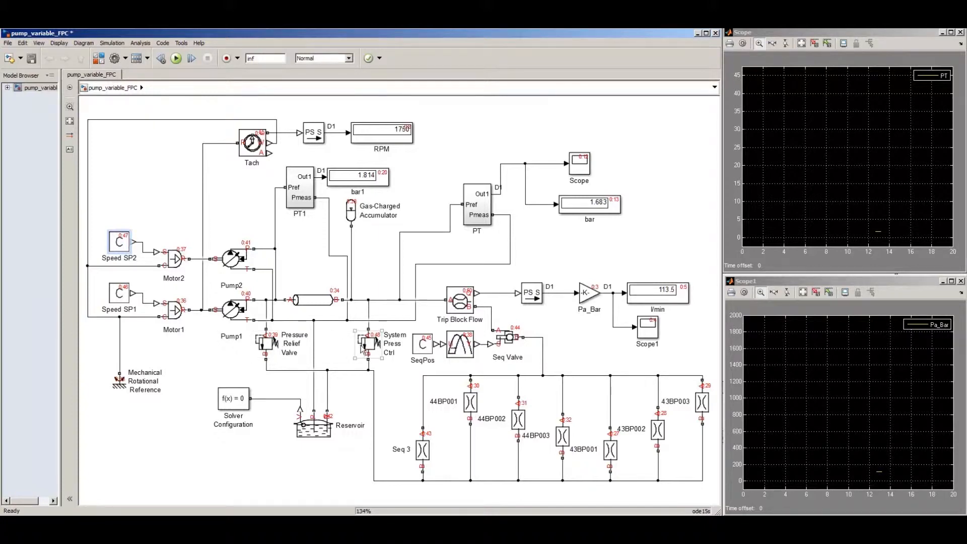
pyautogui.doubleClick(368, 344)
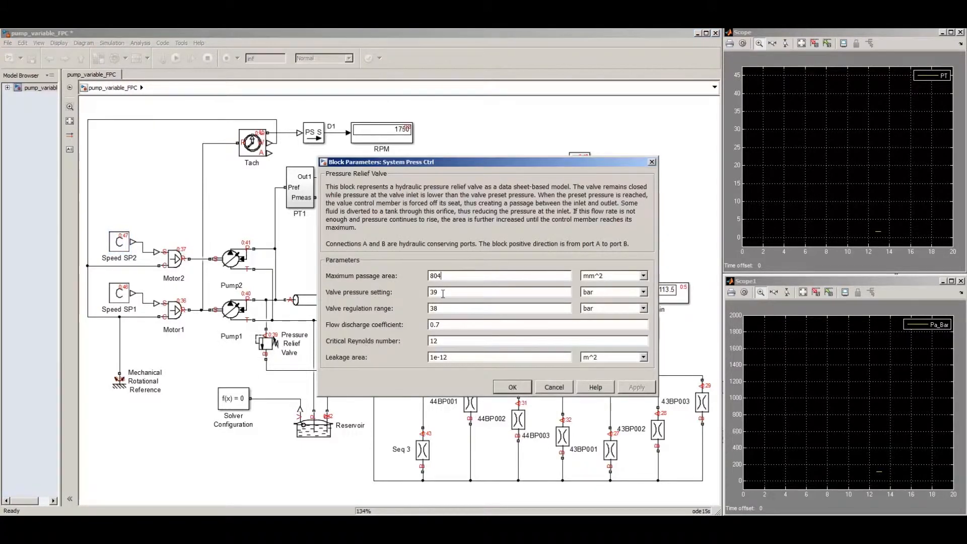
pyautogui.write('.')
pyautogui.click(500, 292)
pyautogui.write('4')
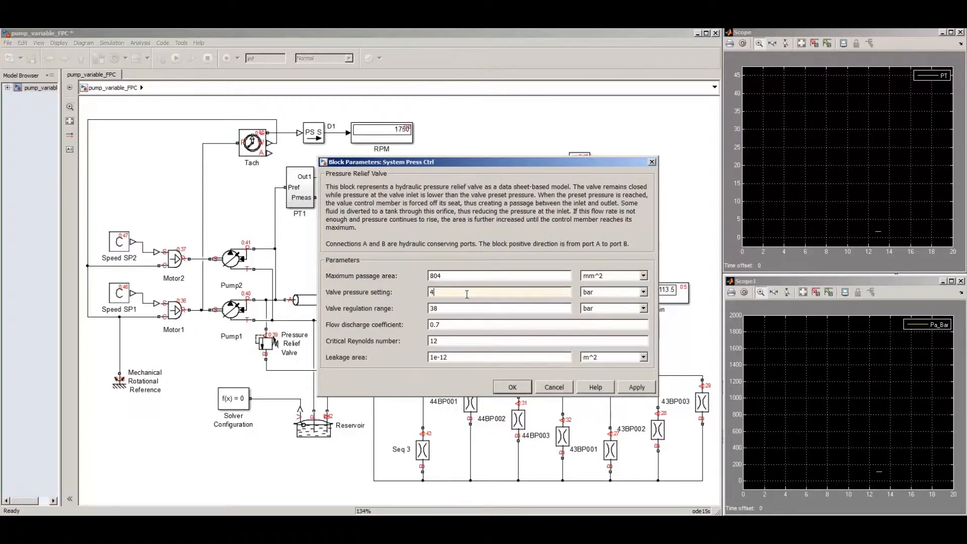
pyautogui.click(512, 387)
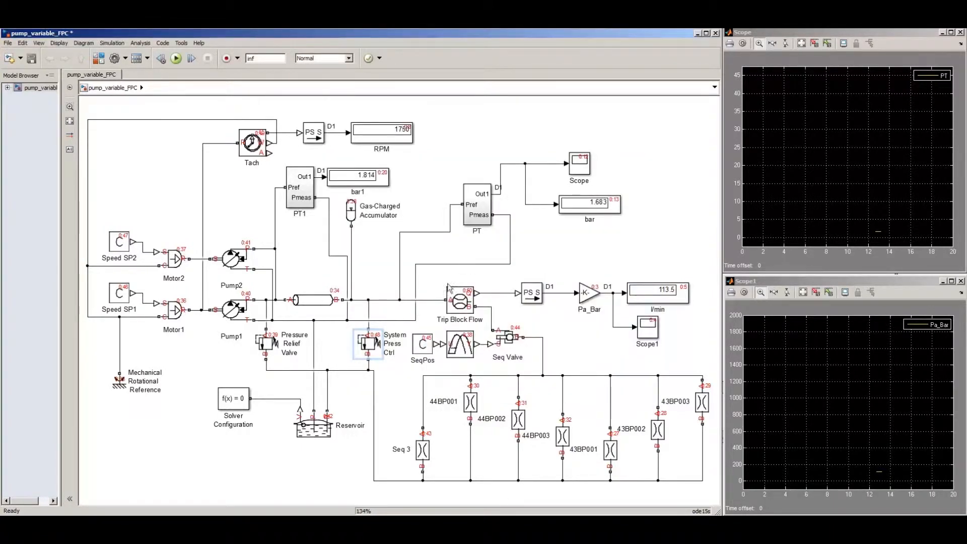
pyautogui.click(368, 344)
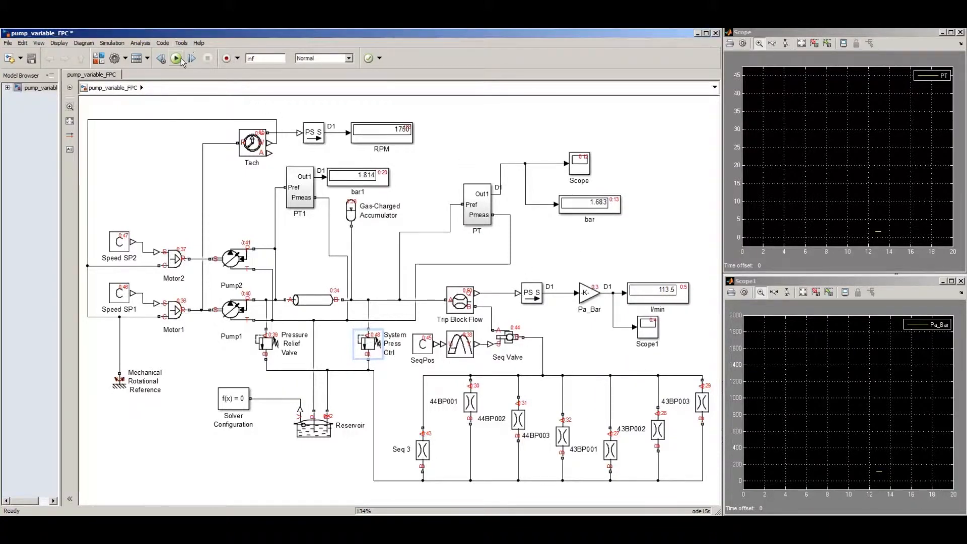
pyautogui.click(176, 58)
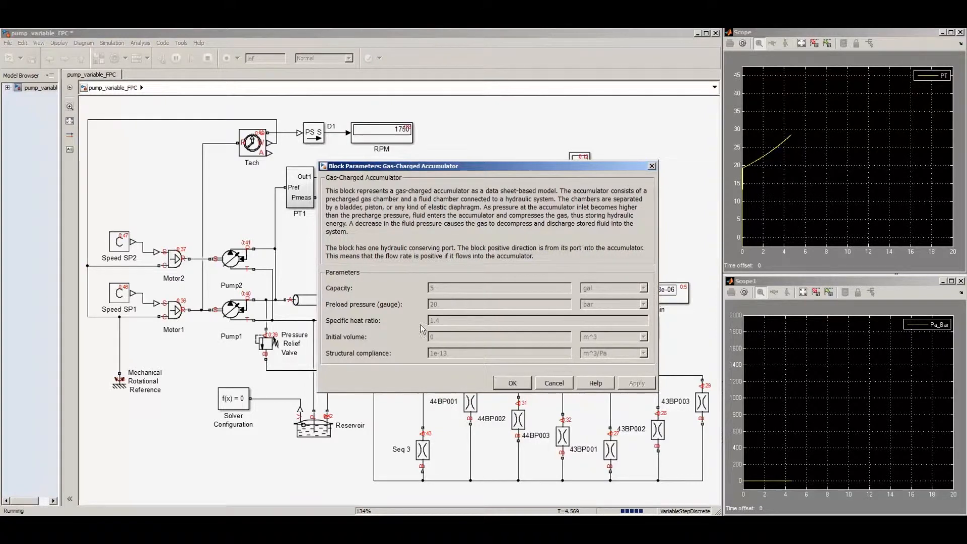
pyautogui.moveTo(438, 306)
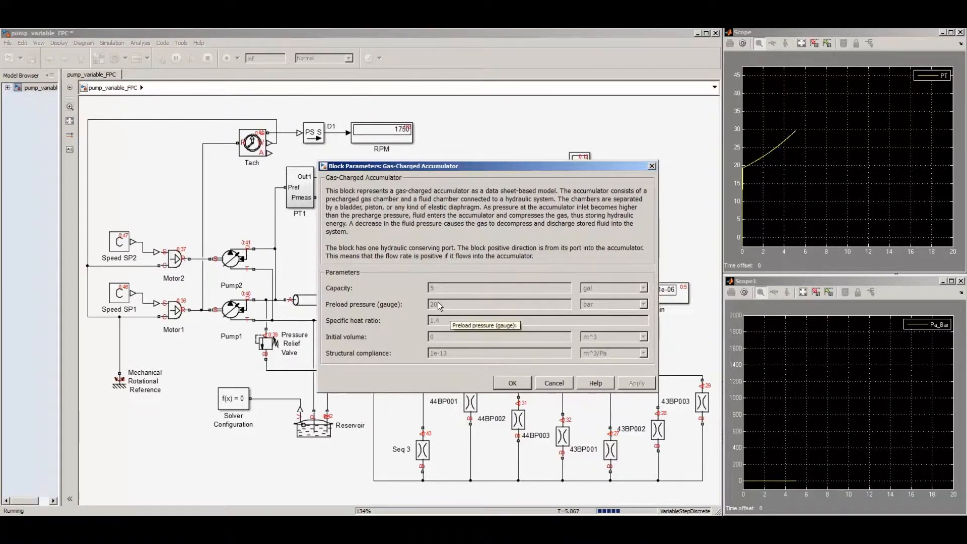
# Step: Close the Gas-Charged Accumulator dialog after confirming its 20 bar preload
pyautogui.click(511, 383)
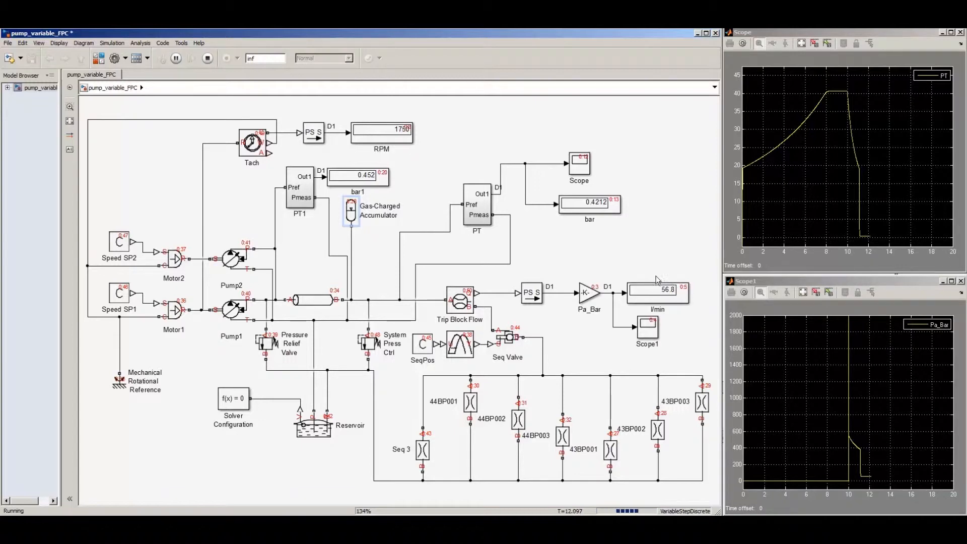
pyautogui.moveTo(665, 300)
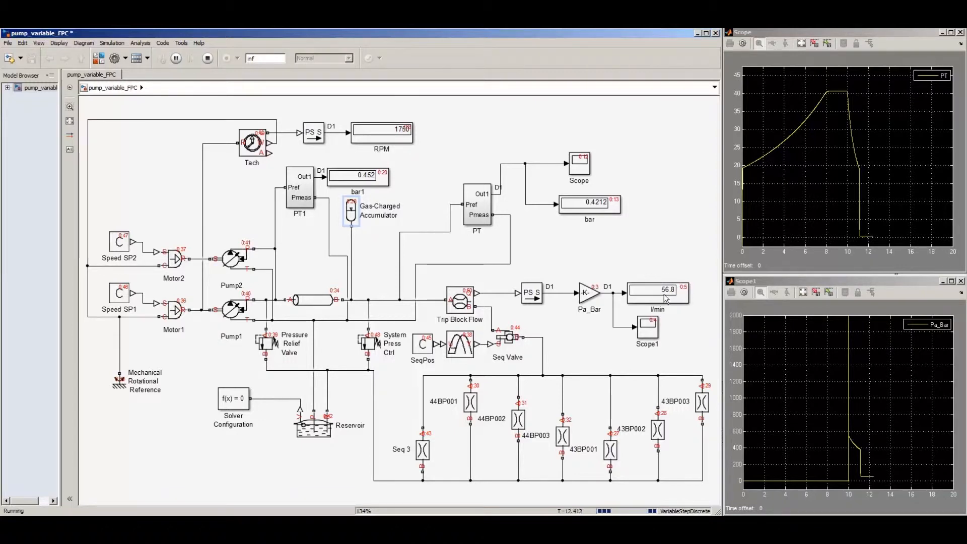